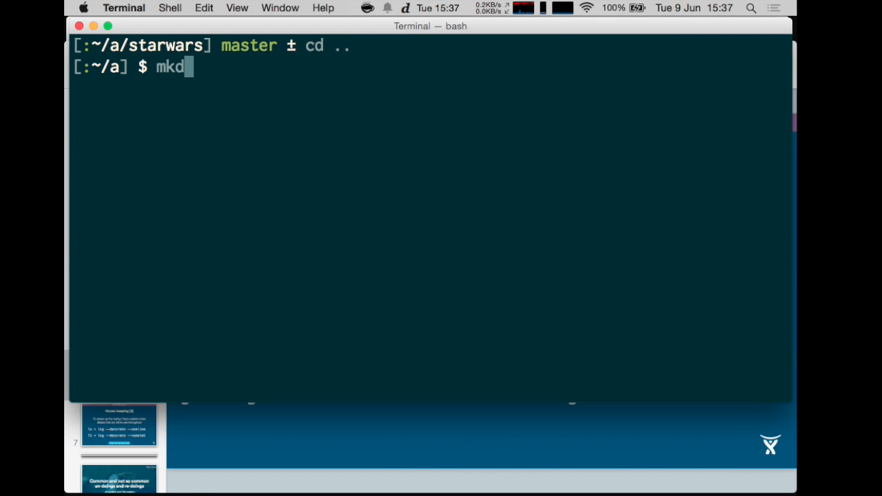
# - Create ~/a/test-project, move into it and run git init to make an empty repository
pyautogui.write('ir test-project')
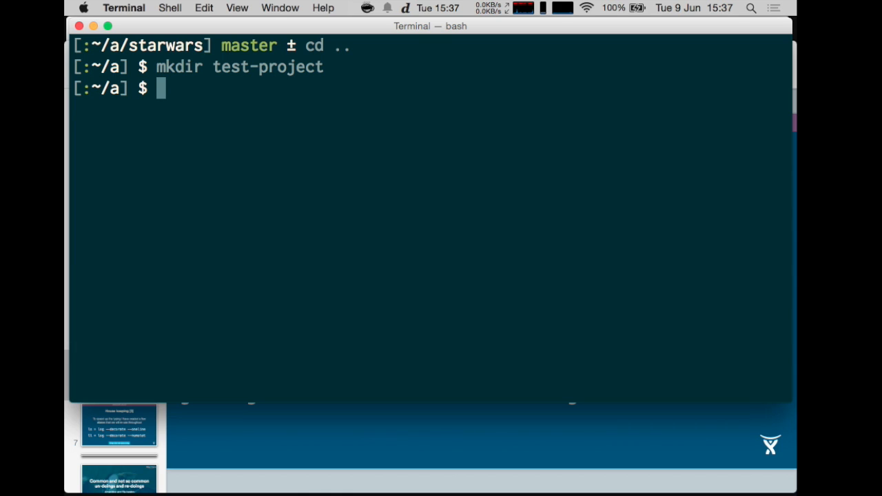
pyautogui.write('cd te')
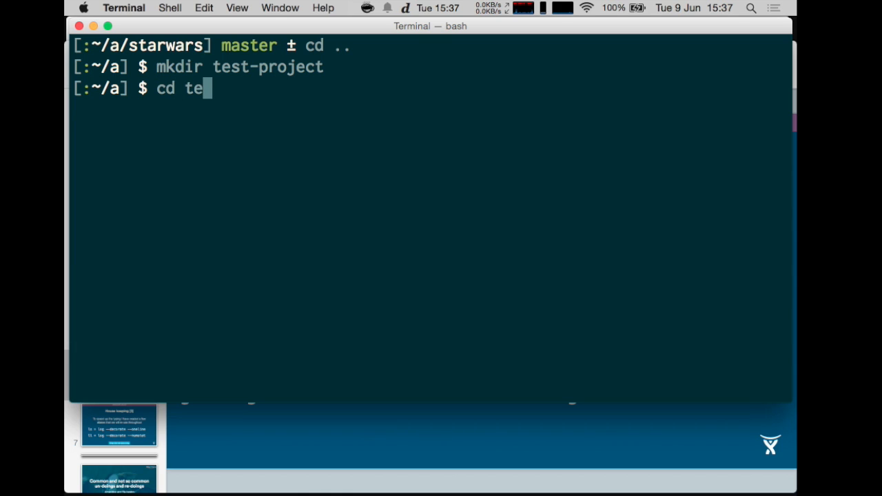
pyautogui.press('Tab')
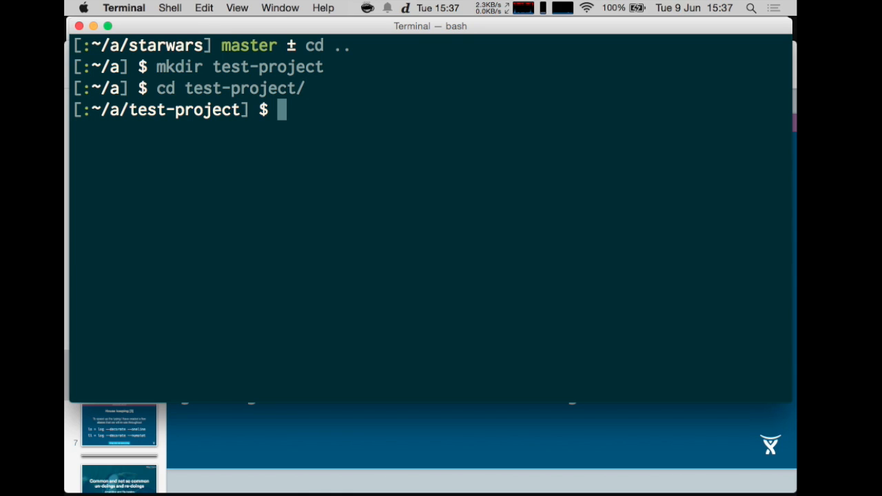
pyautogui.write('git init')
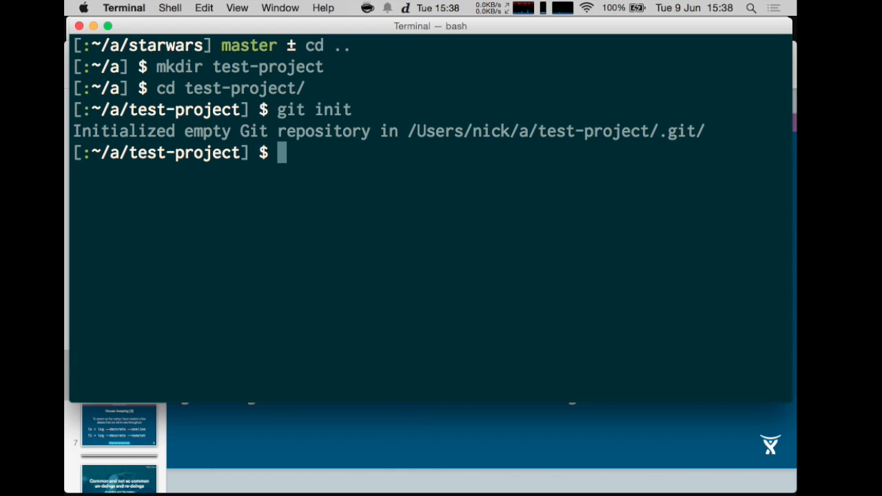
# - Record an empty commit with message "[initial] Empty commit" using --allow-empty
pyautogui.write('git')
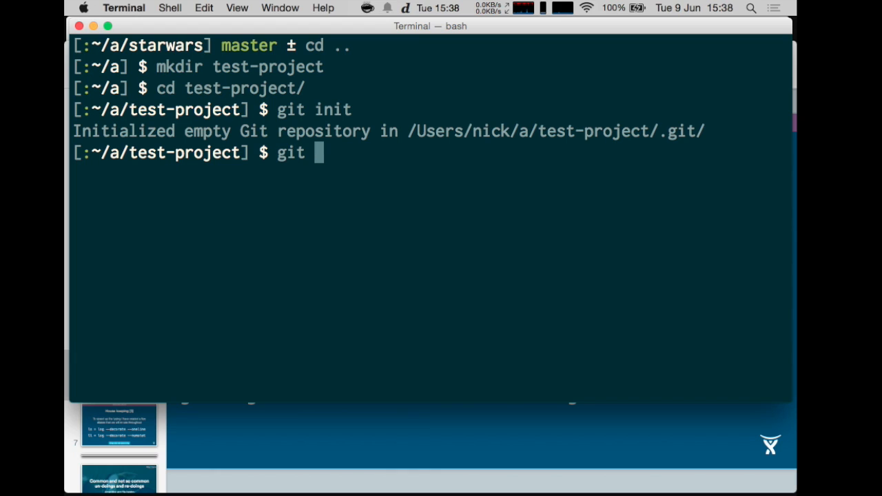
pyautogui.write('commit -')
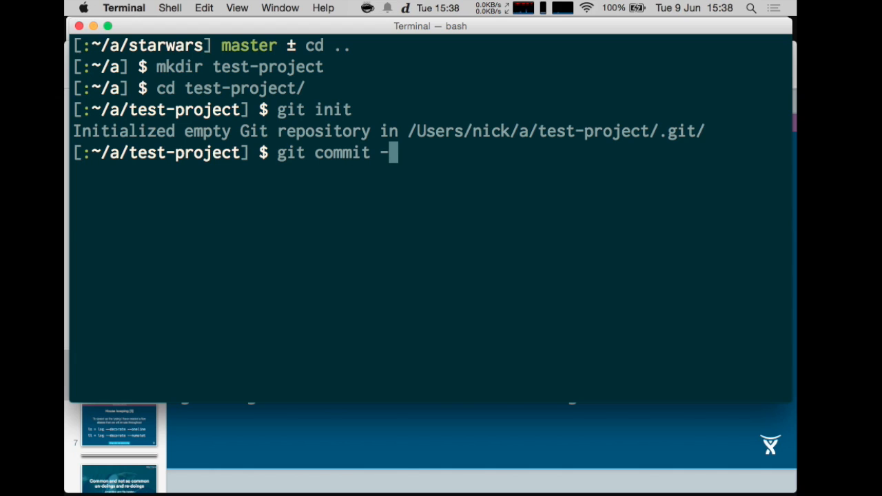
pyautogui.write('am"')
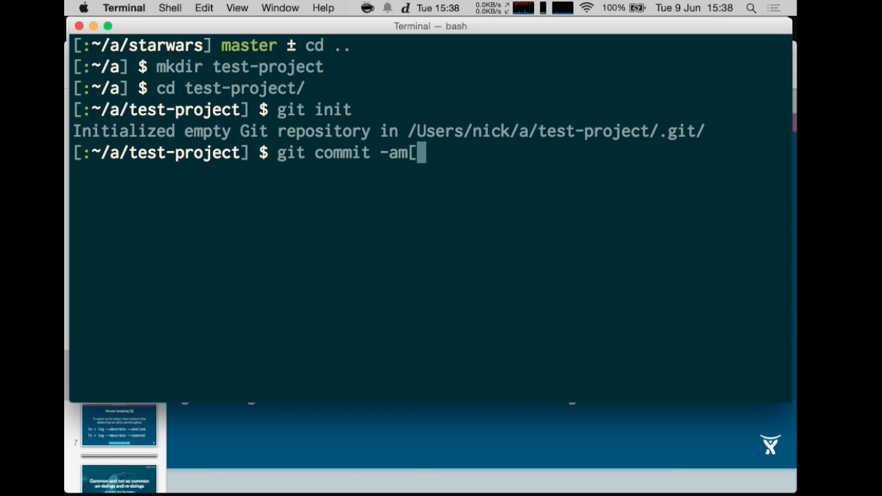
pyautogui.write('initial]')
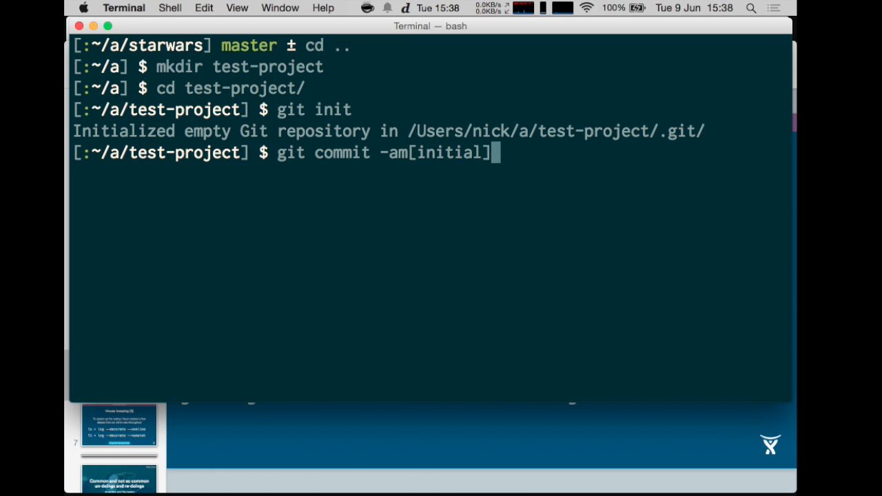
pyautogui.write('Emptu')
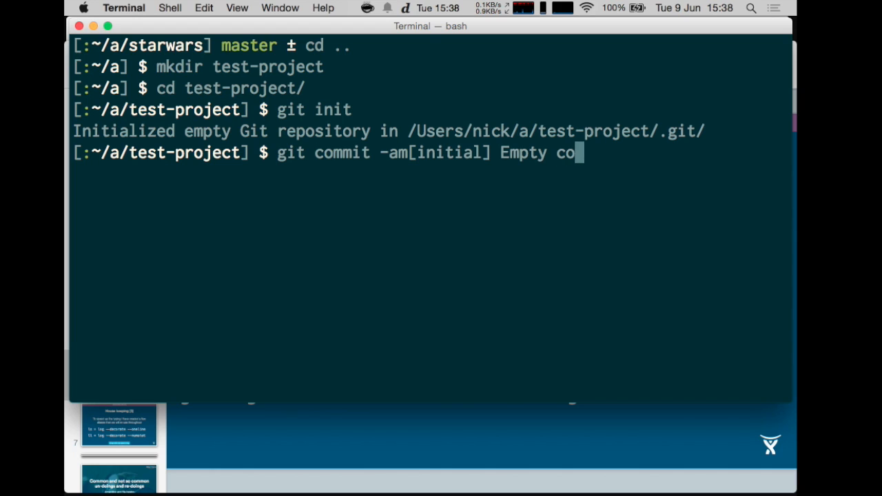
pyautogui.write('mmit"')
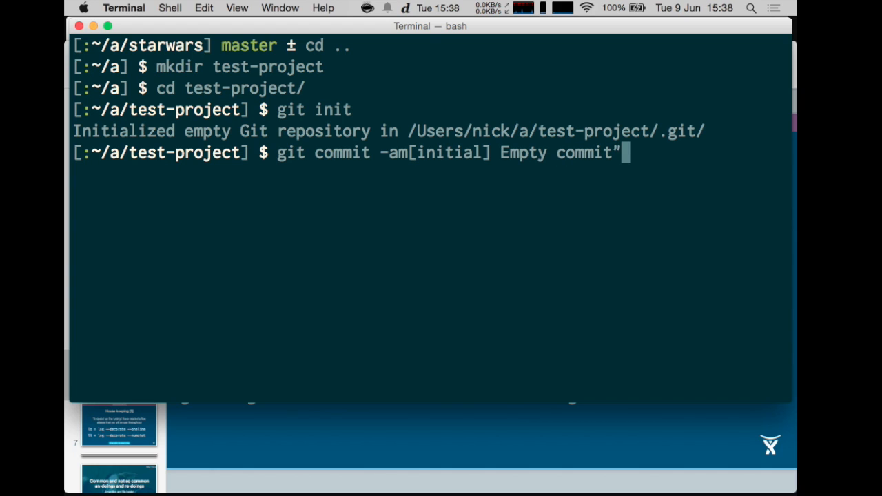
pyautogui.write('--al')
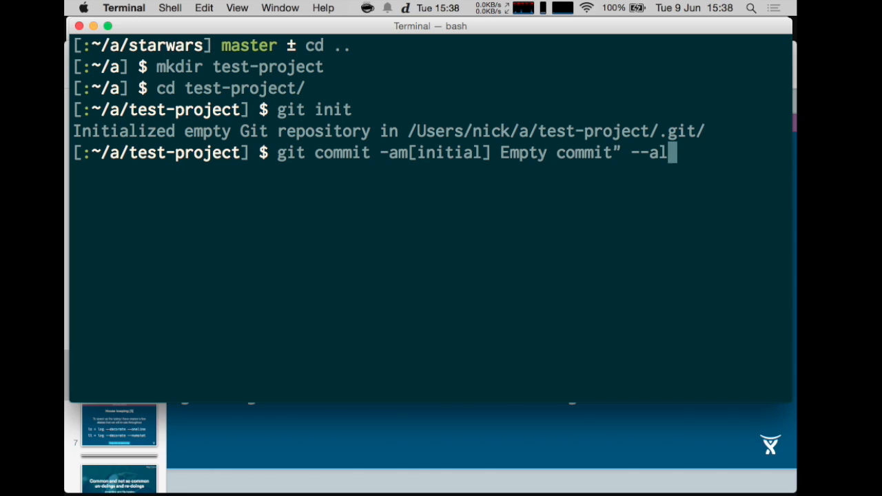
pyautogui.write('low-empty')
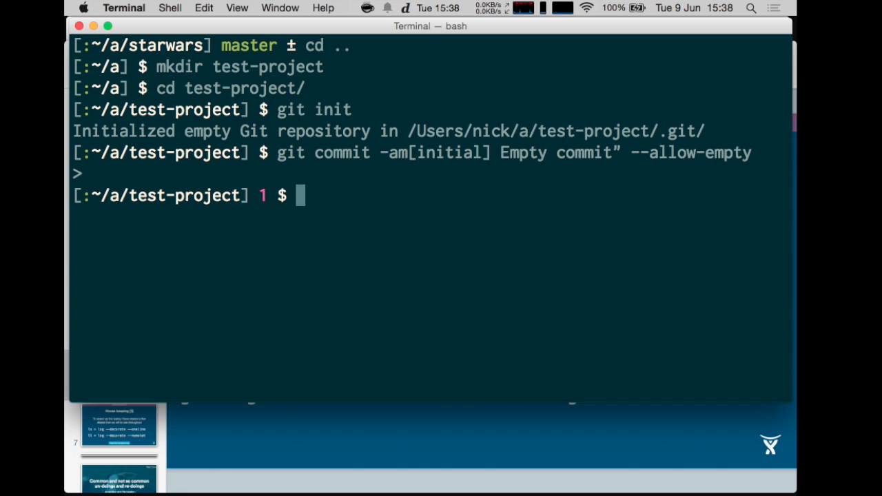
# - Re-run the corrected commit, then review it in git log and quit the pager
pyautogui.press('Up')
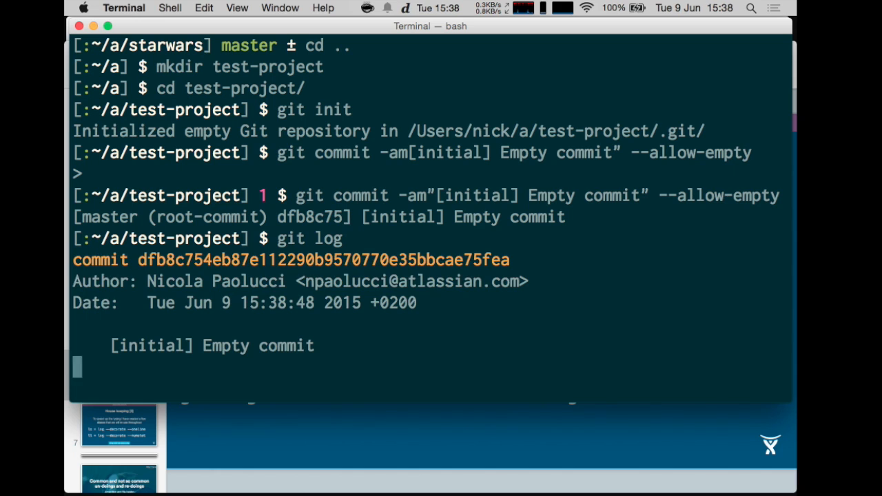
pyautogui.press('q')
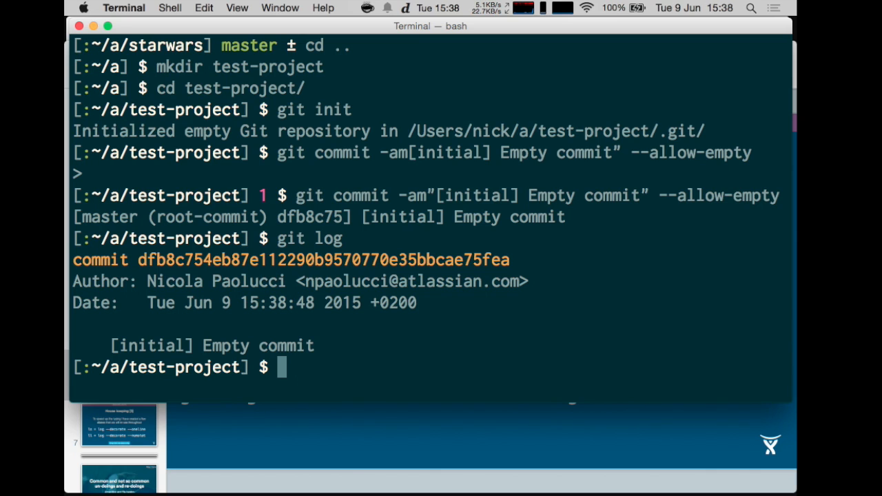
pyautogui.moveTo(290, 72)
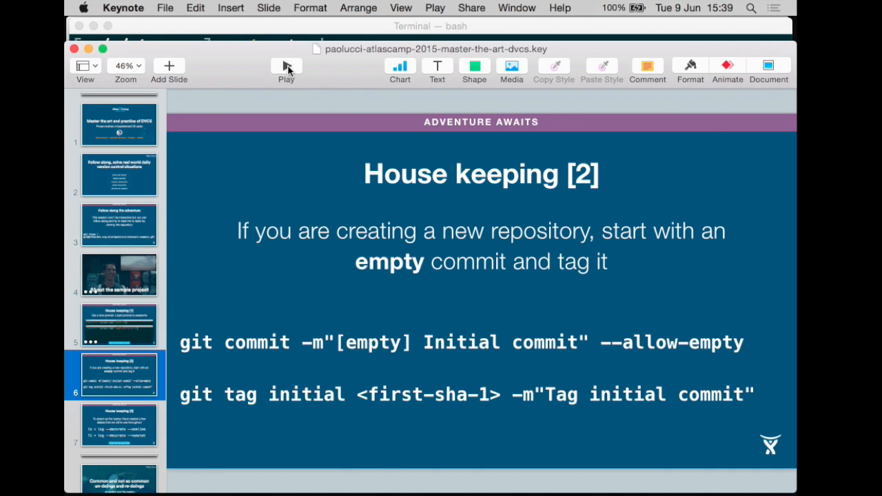
pyautogui.moveTo(286, 68)
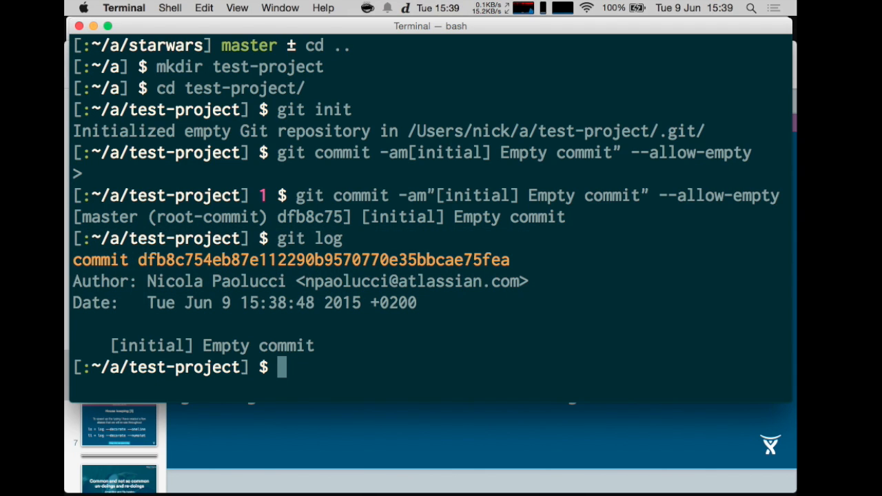
# - Create the annotated tag initial with message "Intial tag" on the empty commit
pyautogui.write('git log')
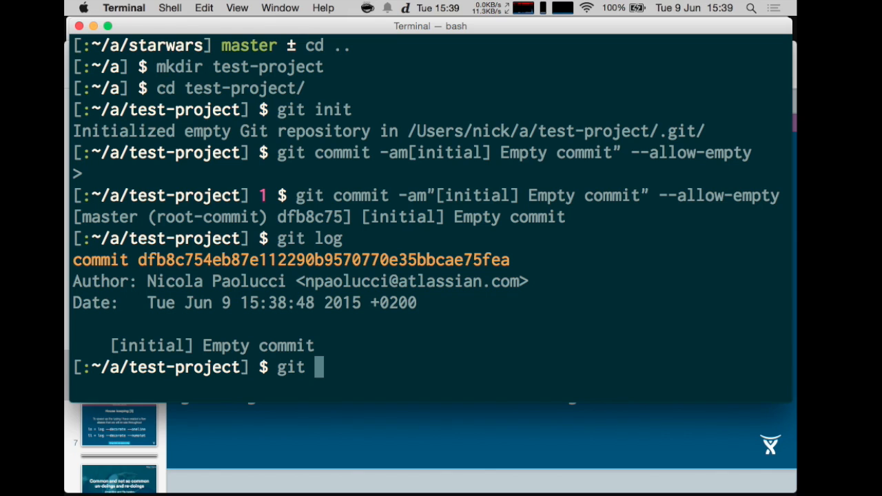
pyautogui.write('tag -')
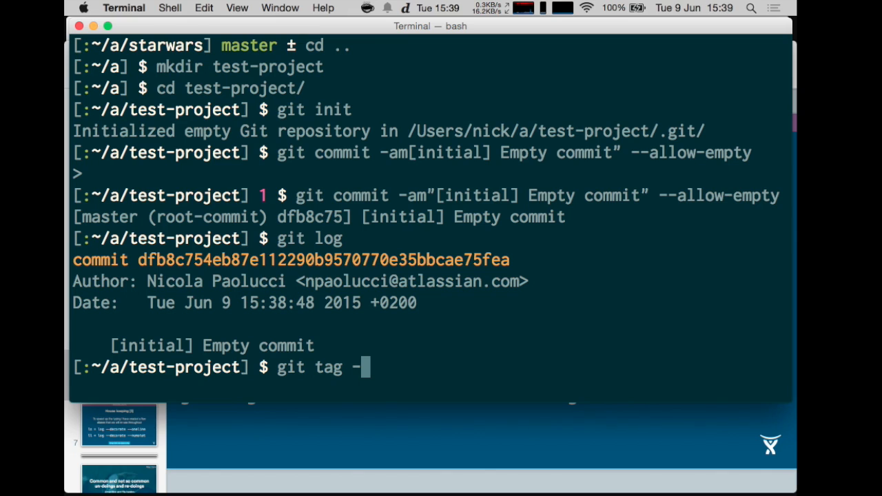
pyautogui.write('inita')
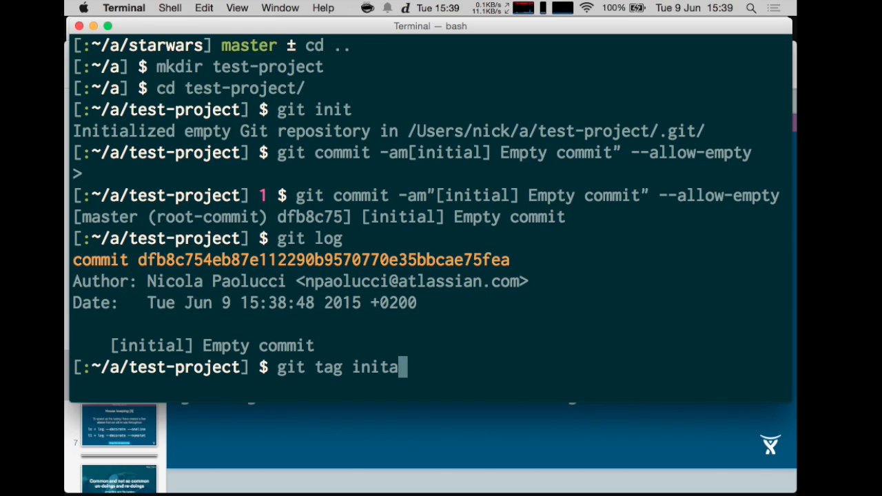
pyautogui.write('l')
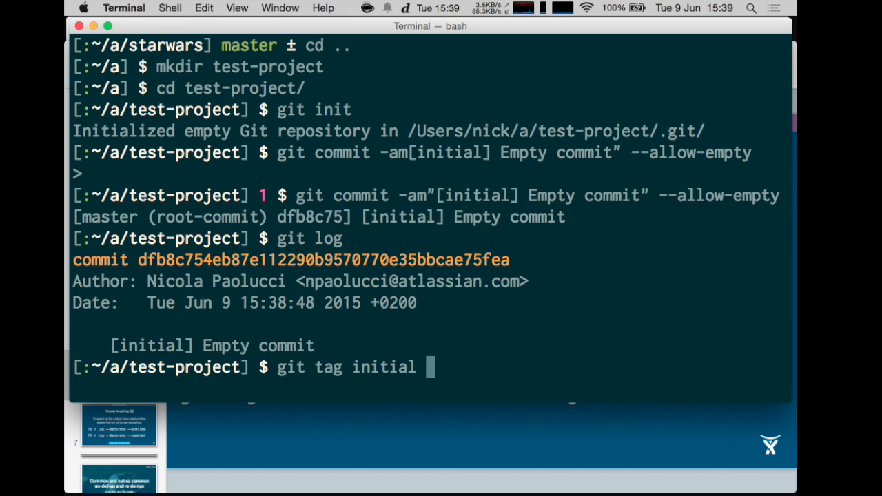
pyautogui.write('-m"')
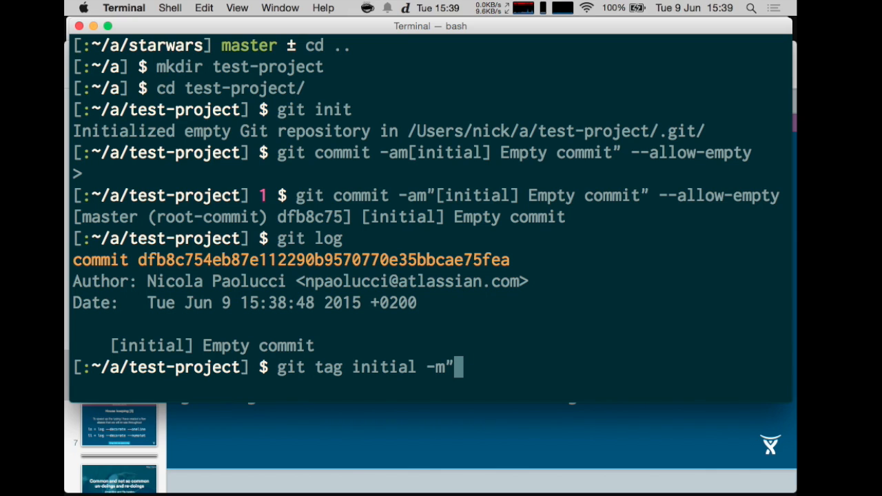
pyautogui.write('Intial')
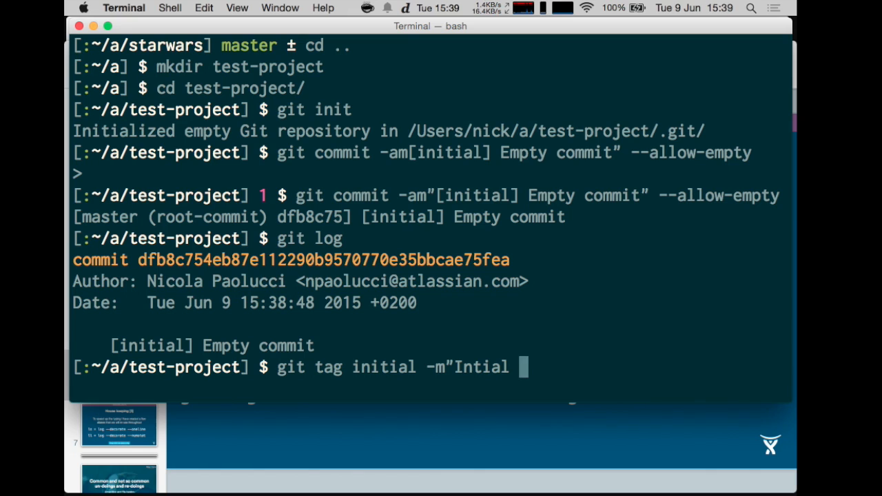
pyautogui.write('tag"')
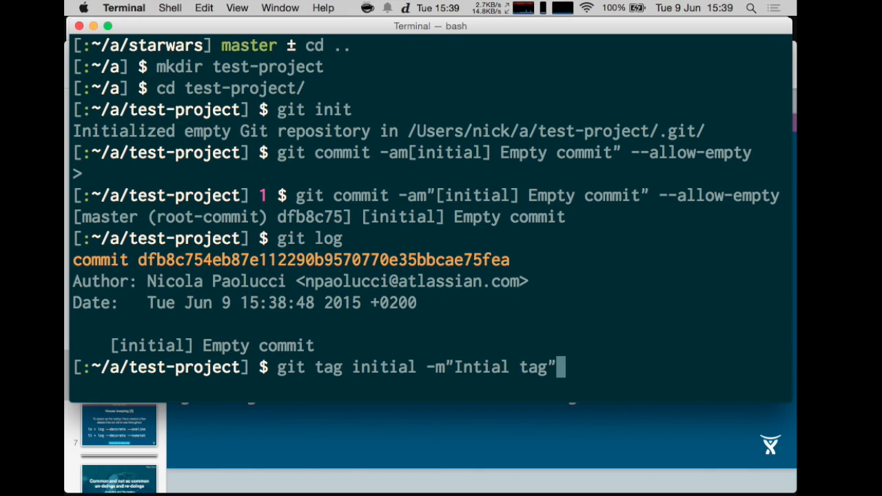
# - List the tags and the log to confirm the initial tag exists
pyautogui.write('gi')
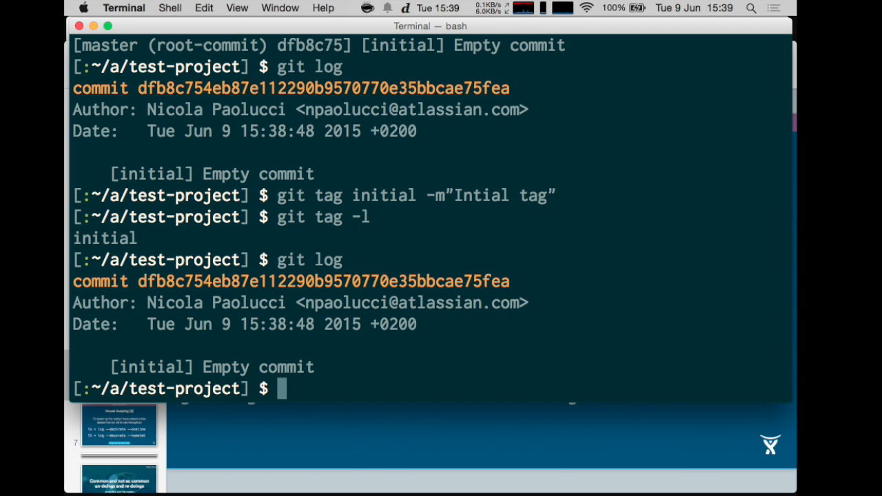
pyautogui.write('git ls')
pyautogui.write('cd')
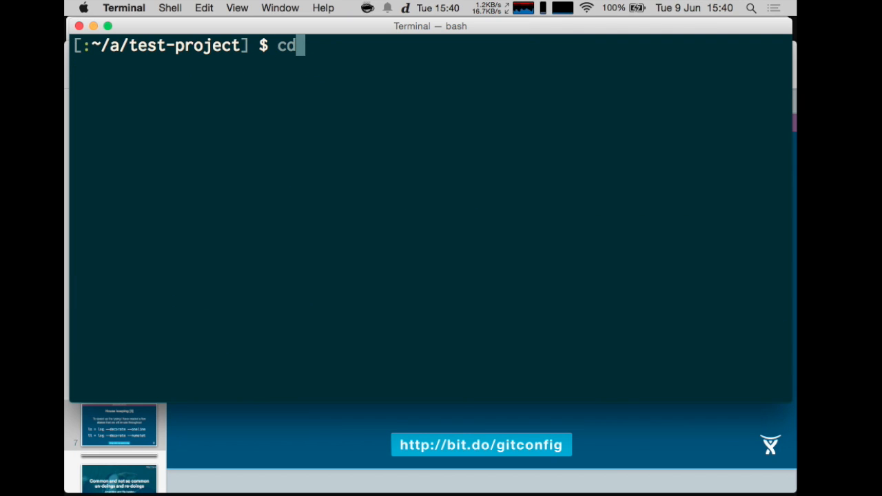
# - Move into ../starwars and list its history with git log --oneline --decorate
pyautogui.write('../s')
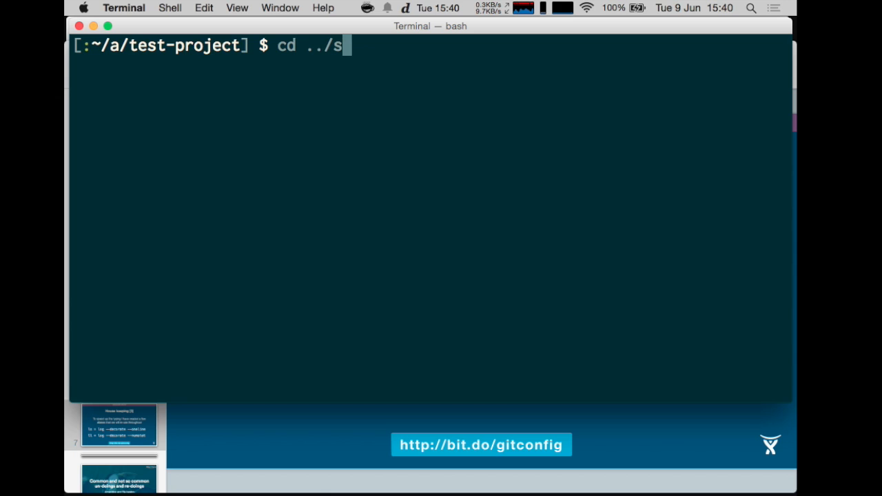
pyautogui.press('Return')
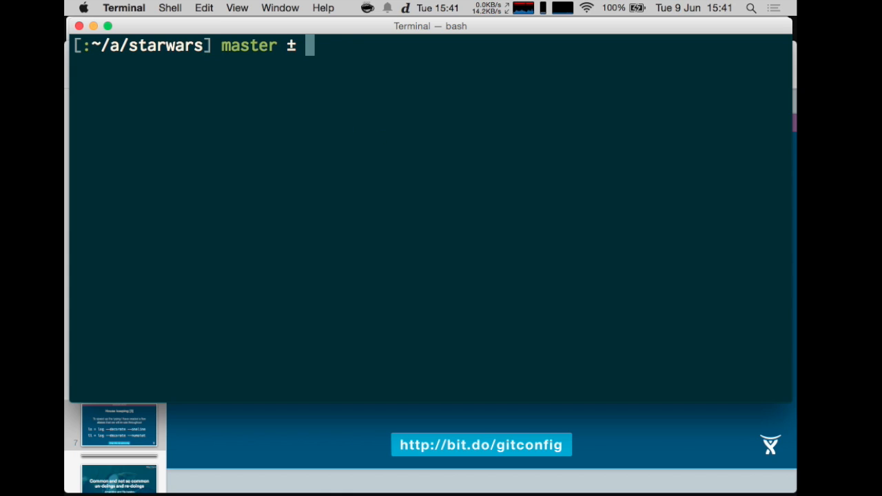
pyautogui.write('git log --oneline')
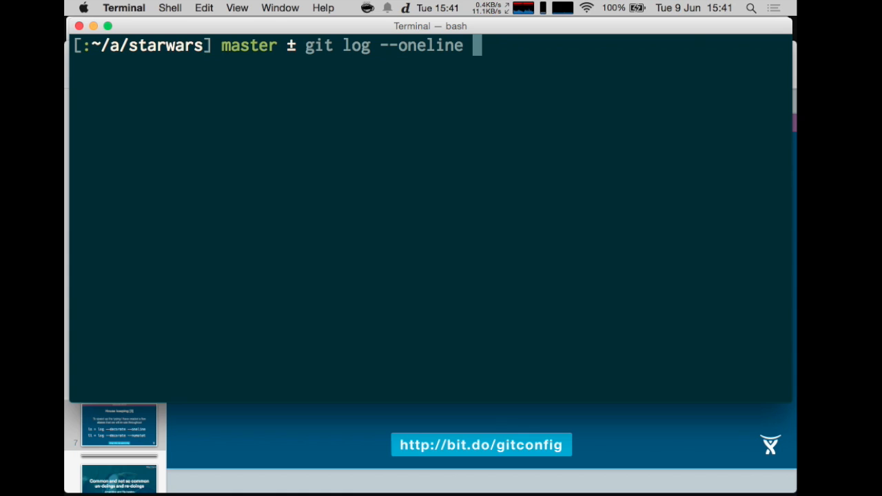
pyautogui.write('--decorate')
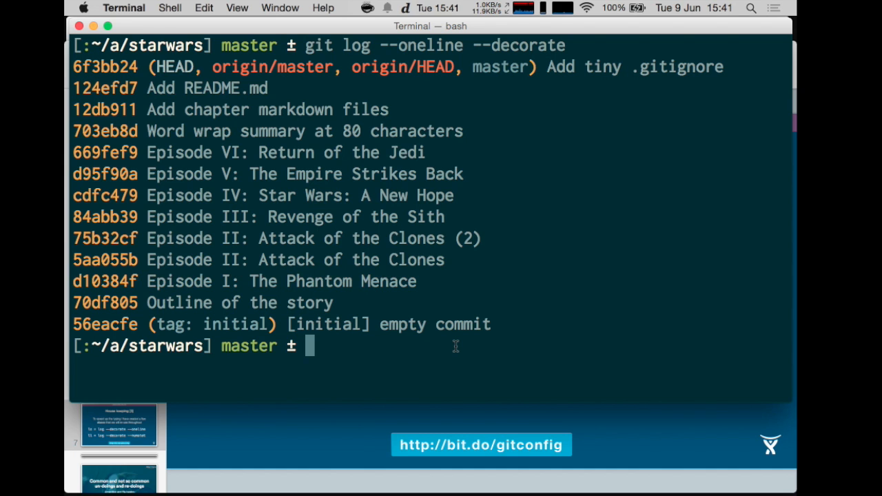
# - List the starwars history via the git ls alias with relative dates and authors
pyautogui.write('git ls')
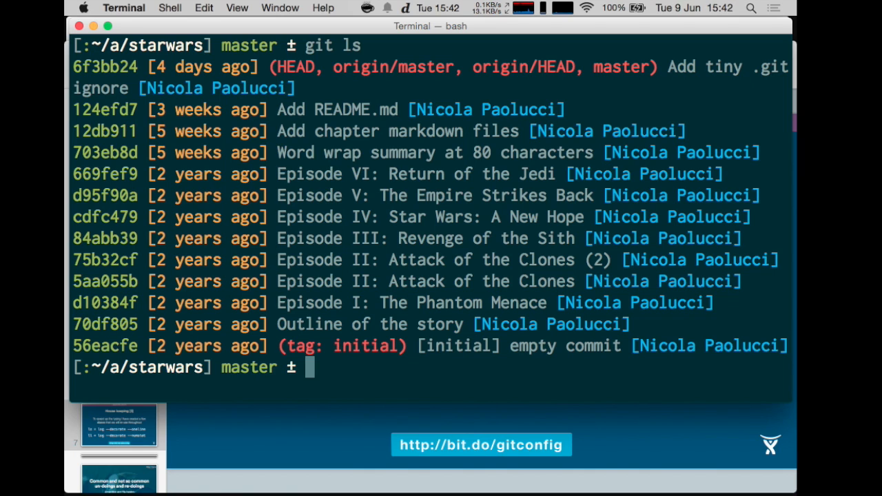
# - Discard a mistyped oneline log command and prepare git log --numstat instead
pyautogui.write('git')
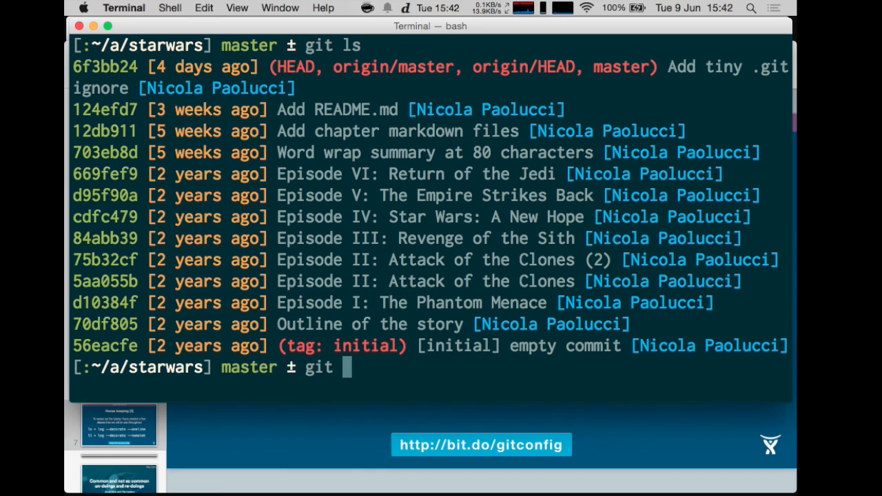
pyautogui.write('log --o')
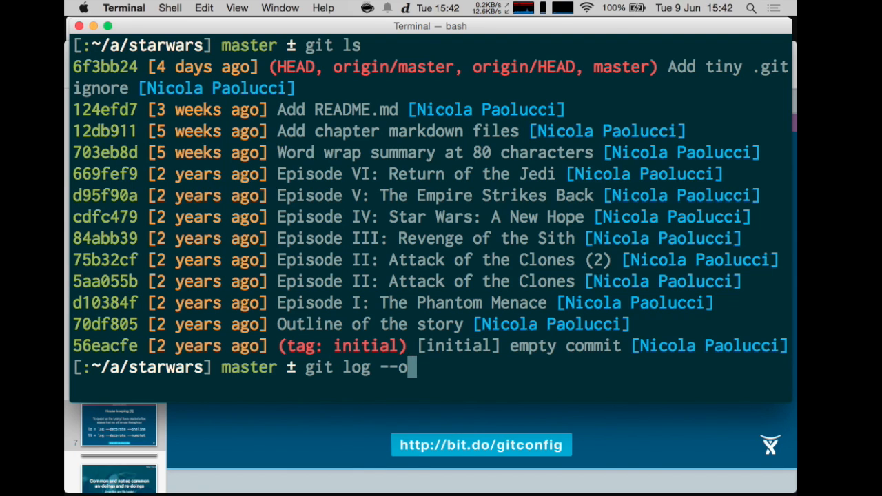
pyautogui.write('neline --deceor')
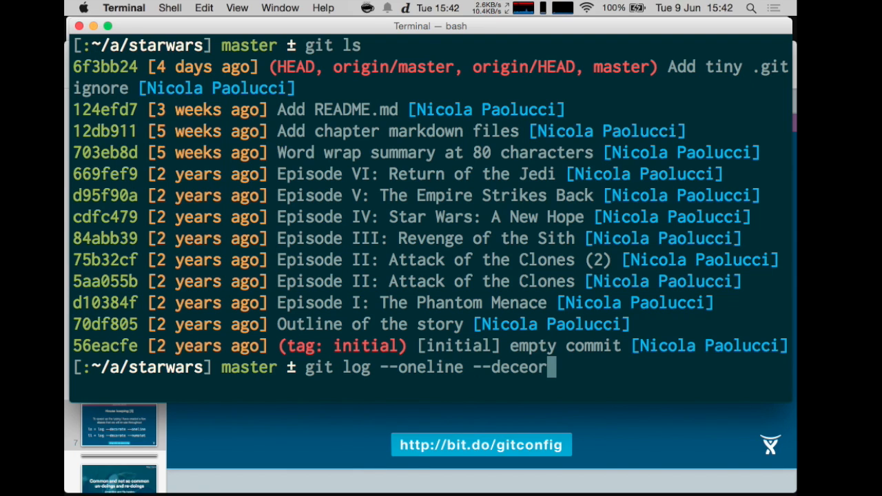
pyautogui.press('Backspace')
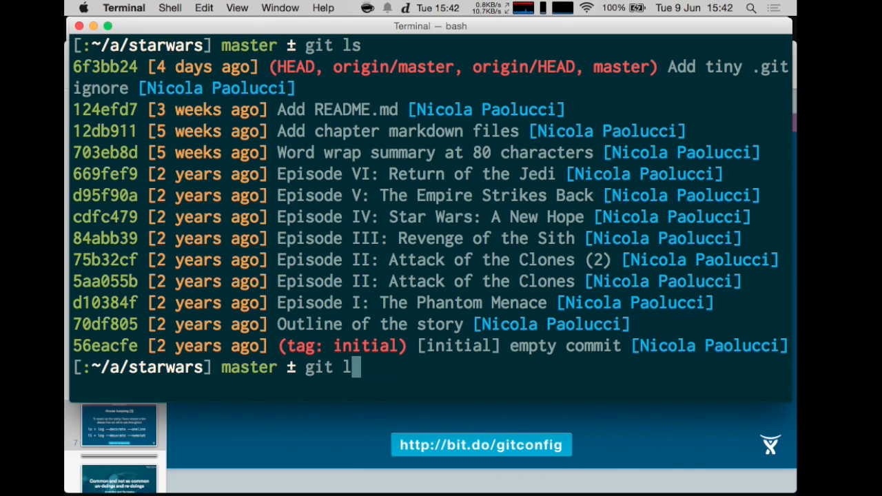
pyautogui.press('Backspace')
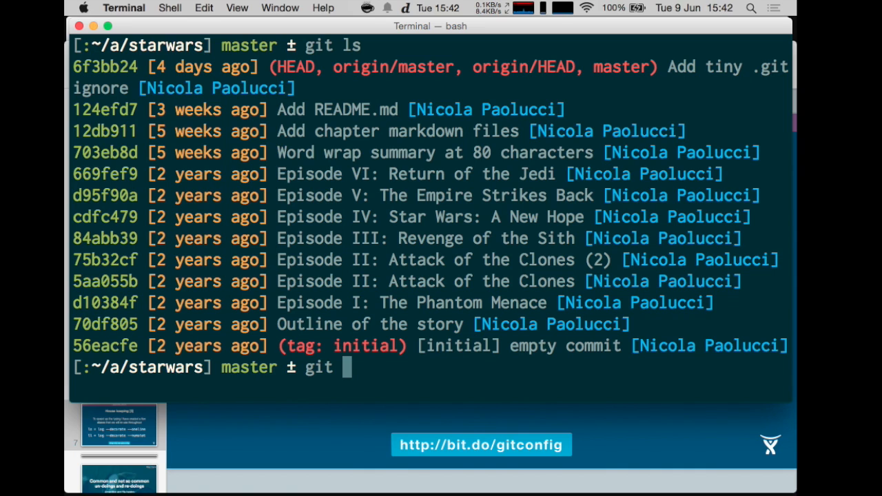
pyautogui.write('log --')
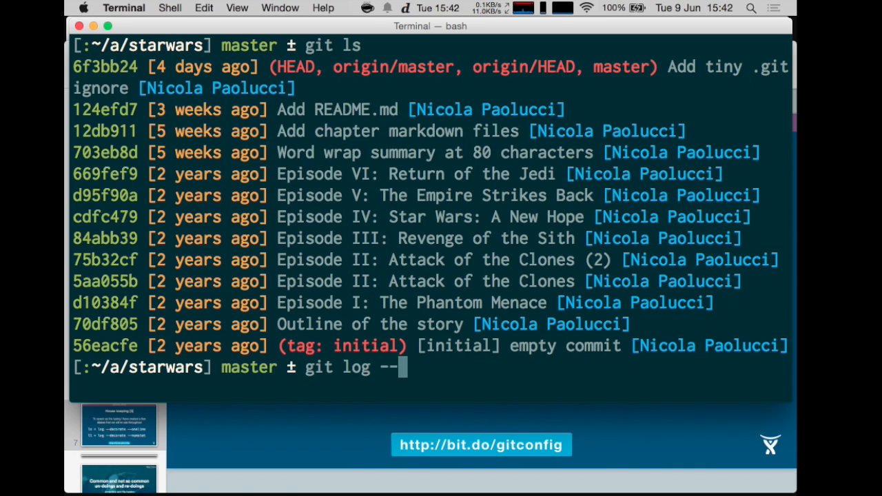
pyautogui.write('numstat')
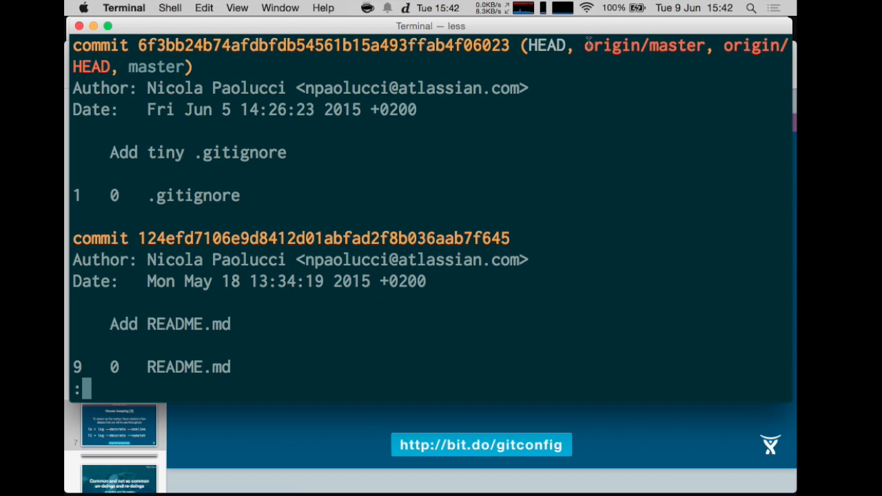
pyautogui.moveTo(648, 85)
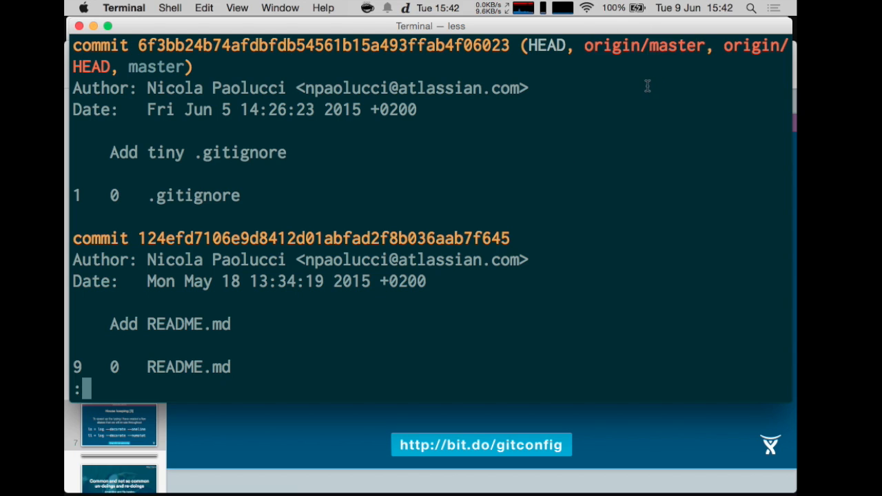
pyautogui.moveTo(77, 193)
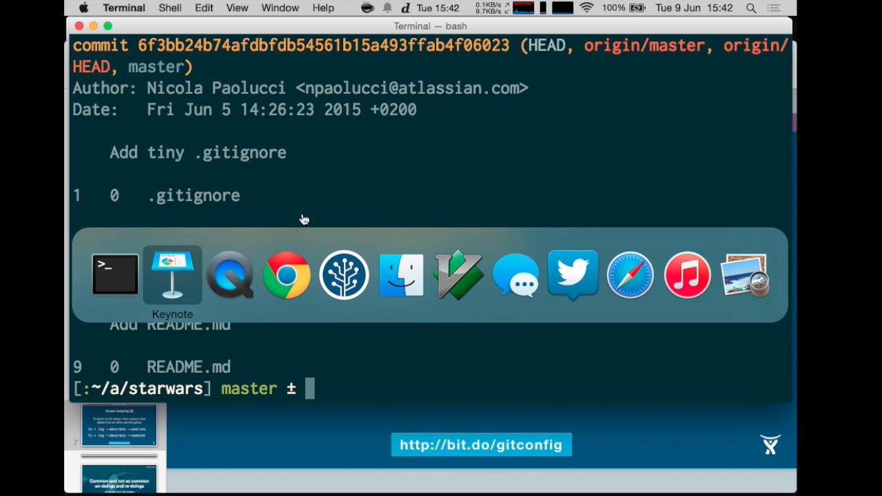
# - Switch back to Keynote's House keeping [3] slide listing the ls and ll aliases
pyautogui.click(173, 276)
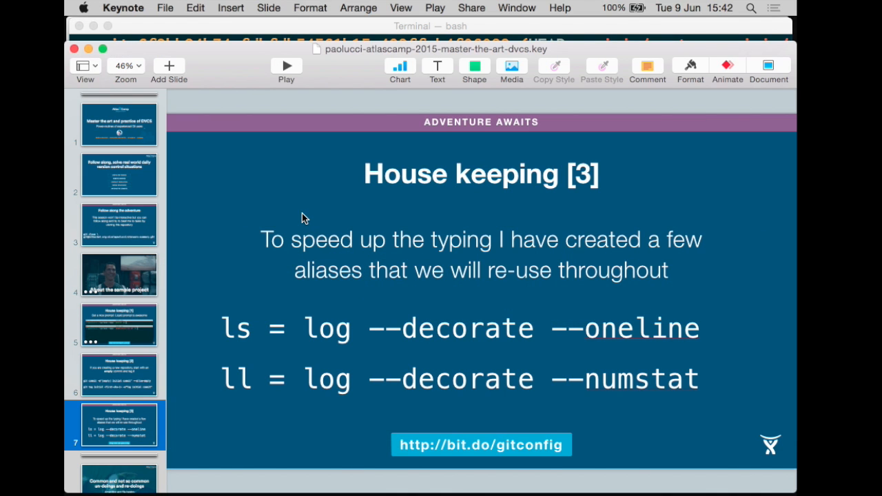
pyautogui.moveTo(290, 78)
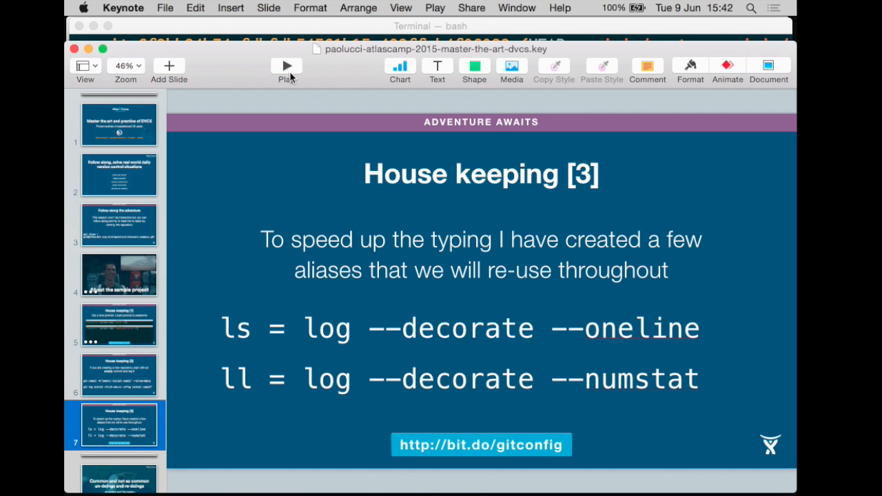